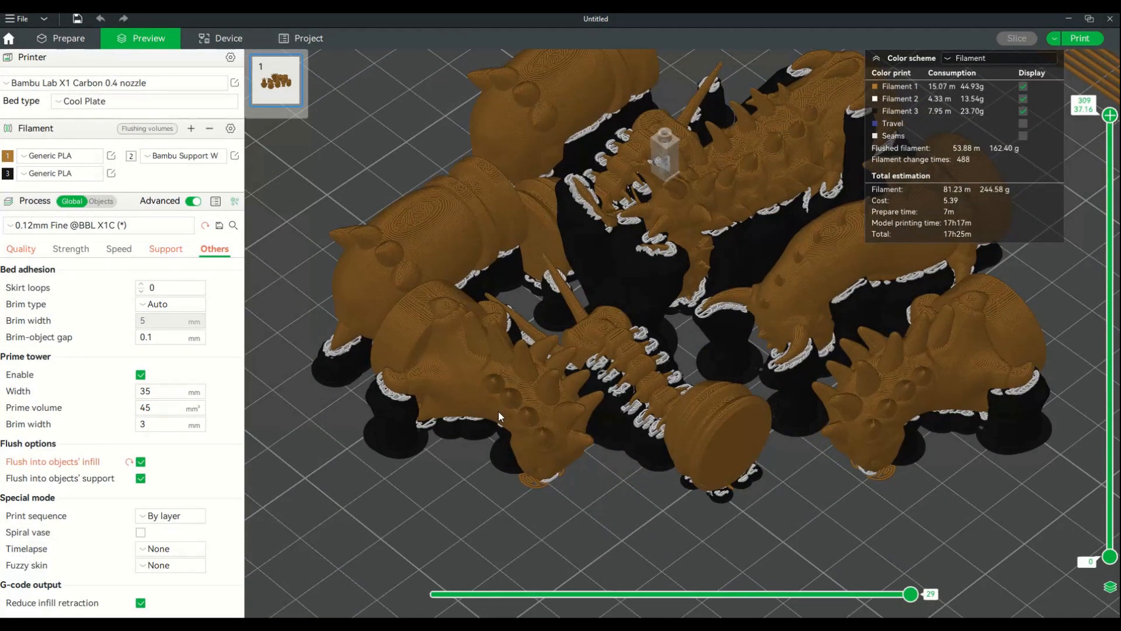
Show the Support settings: hybrid automatic supports at 30° threshold, filament 3 supports with filament 2 interfaces
{"action": "left_click_drag", "start_coordinate": [498, 415], "coordinate": [810, 463]}
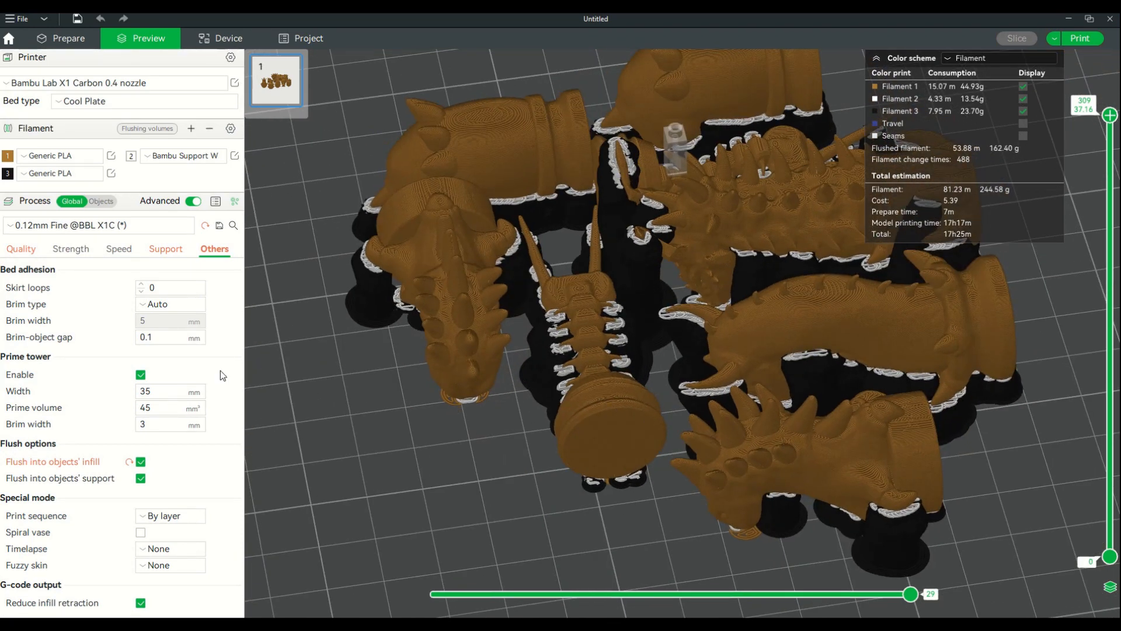
{"action": "mouse_move", "coordinate": [172, 254]}
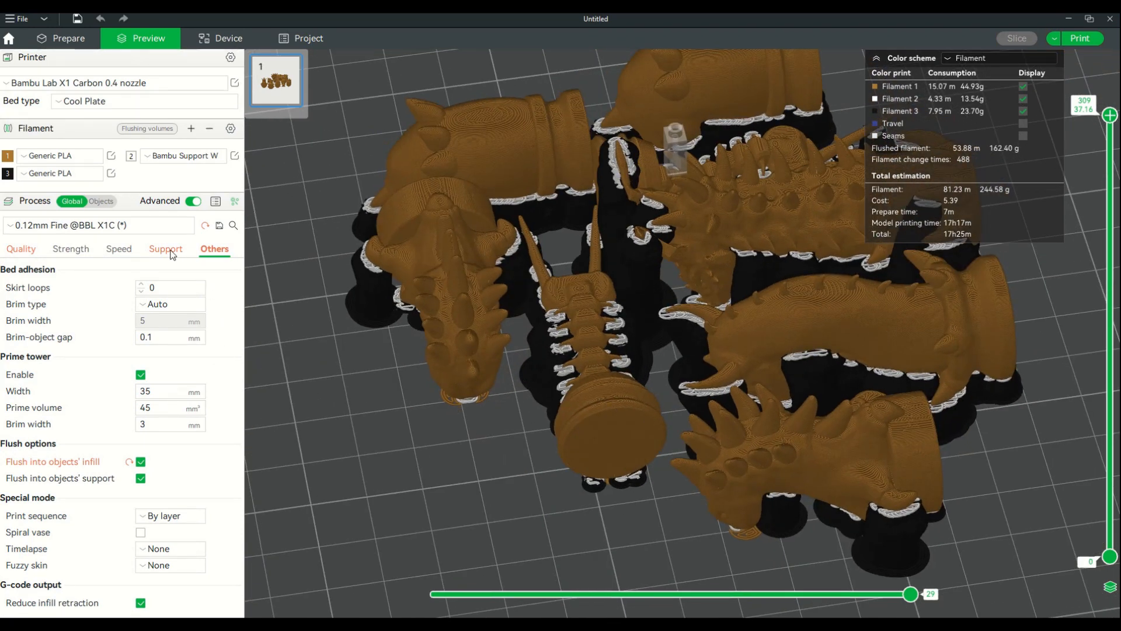
{"action": "left_click", "coordinate": [164, 249]}
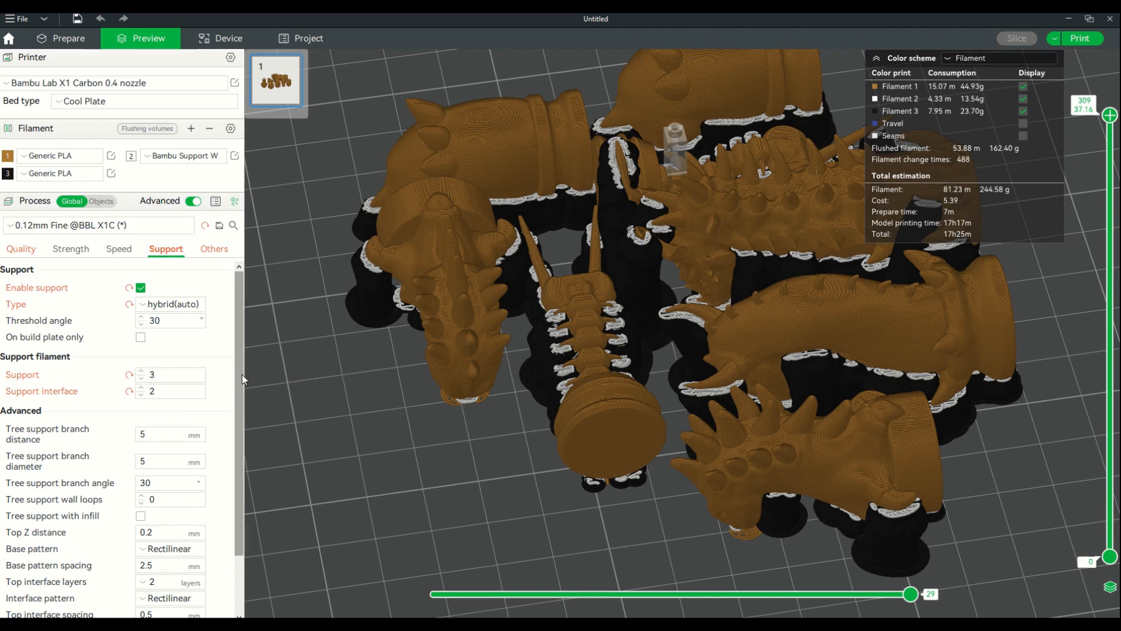
{"action": "left_click_drag", "start_coordinate": [243, 378], "coordinate": [512, 419]}
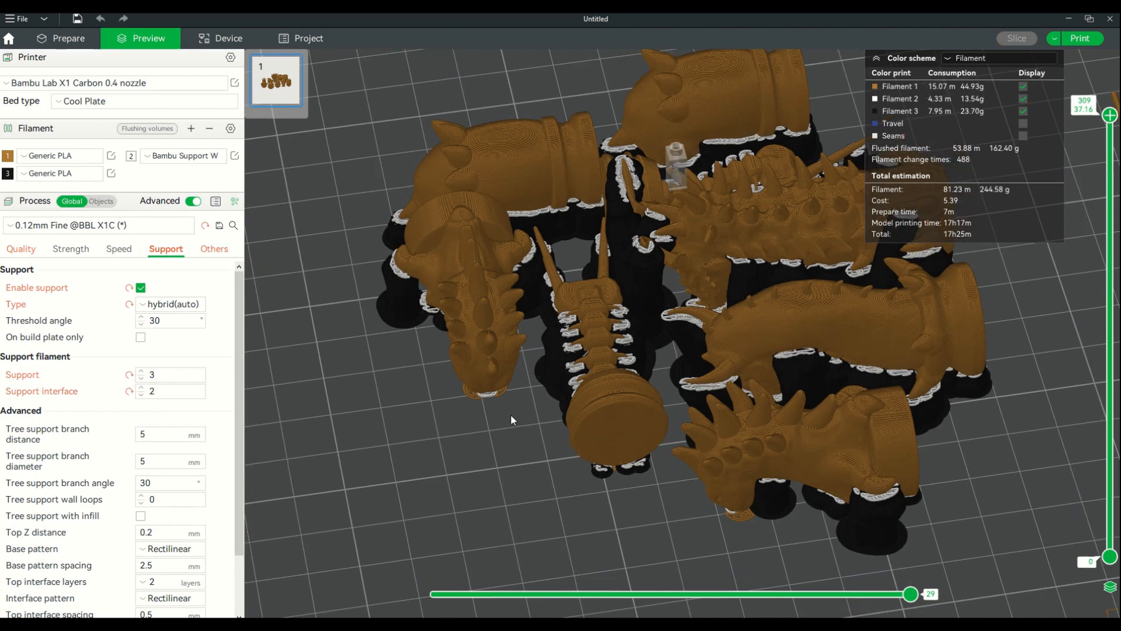
{"action": "left_click_drag", "start_coordinate": [512, 419], "coordinate": [643, 404]}
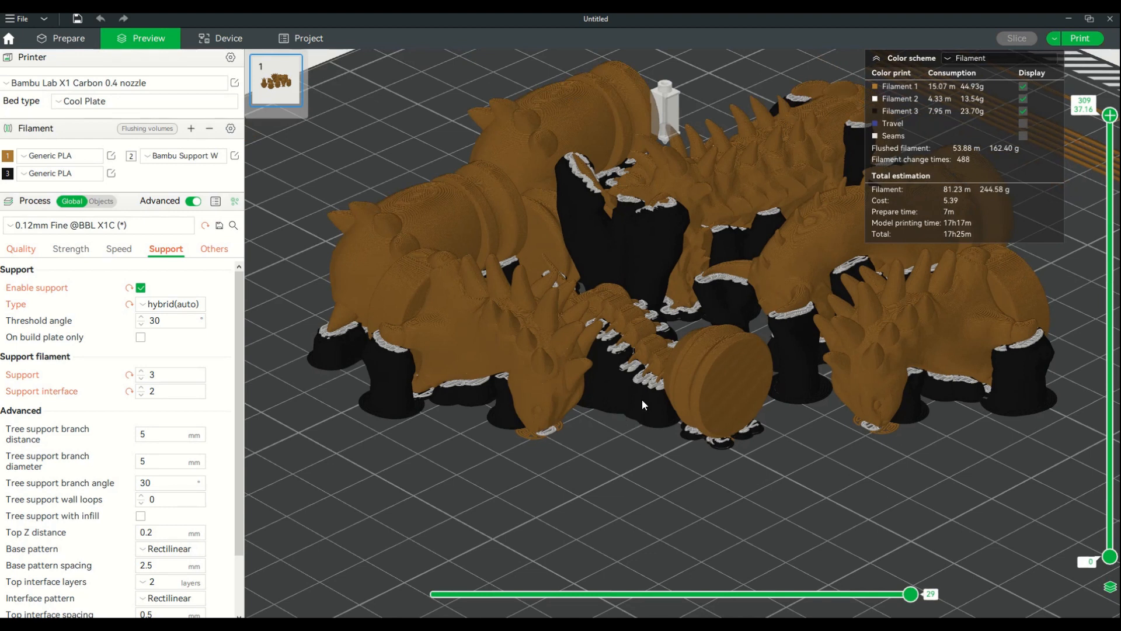
{"action": "left_click", "coordinate": [170, 375]}
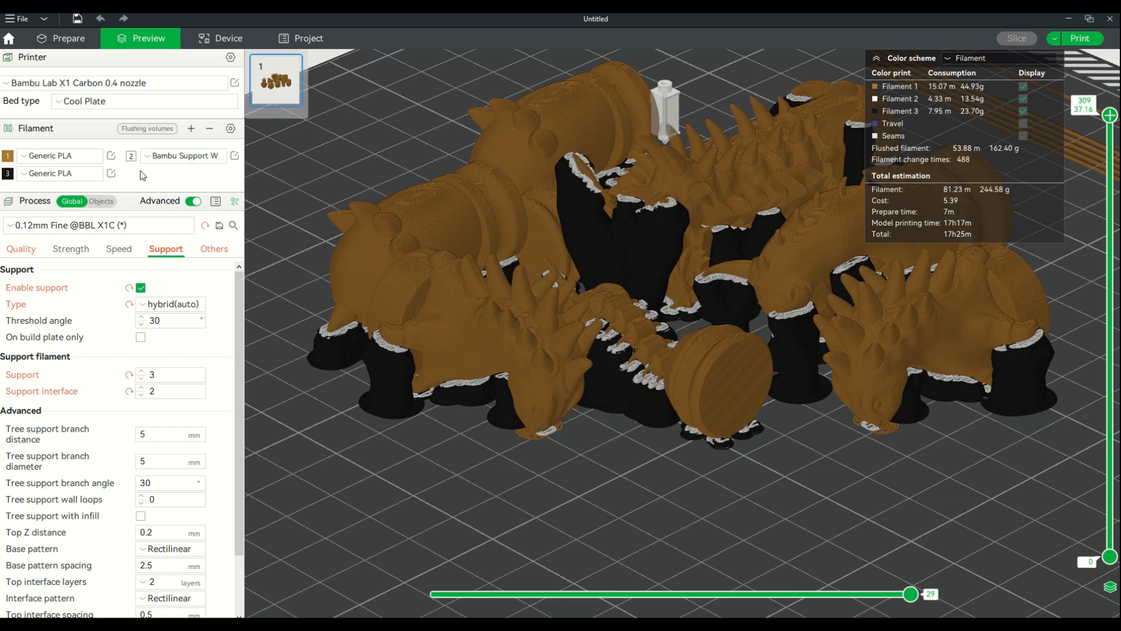
{"action": "left_click", "coordinate": [170, 391]}
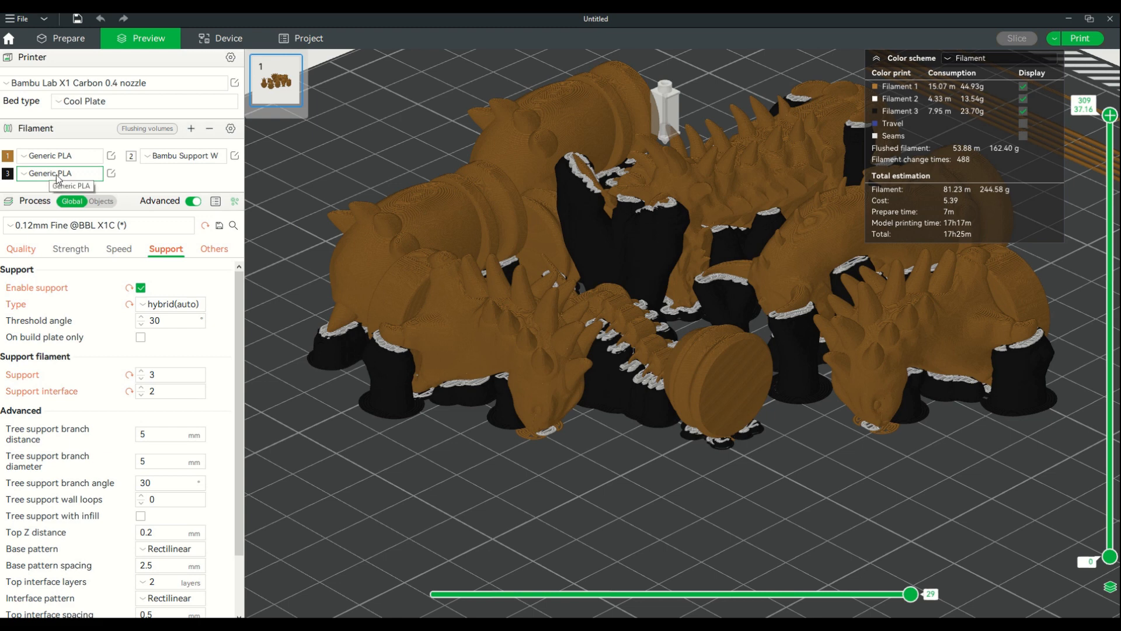
{"action": "mouse_move", "coordinate": [128, 388]}
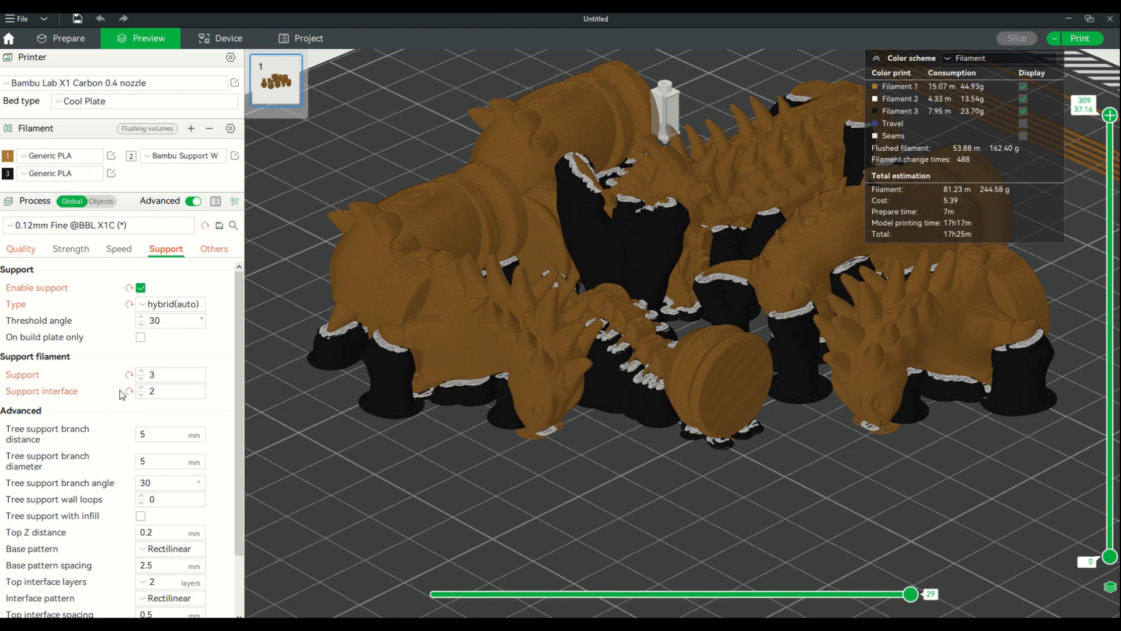
{"action": "left_click", "coordinate": [169, 391]}
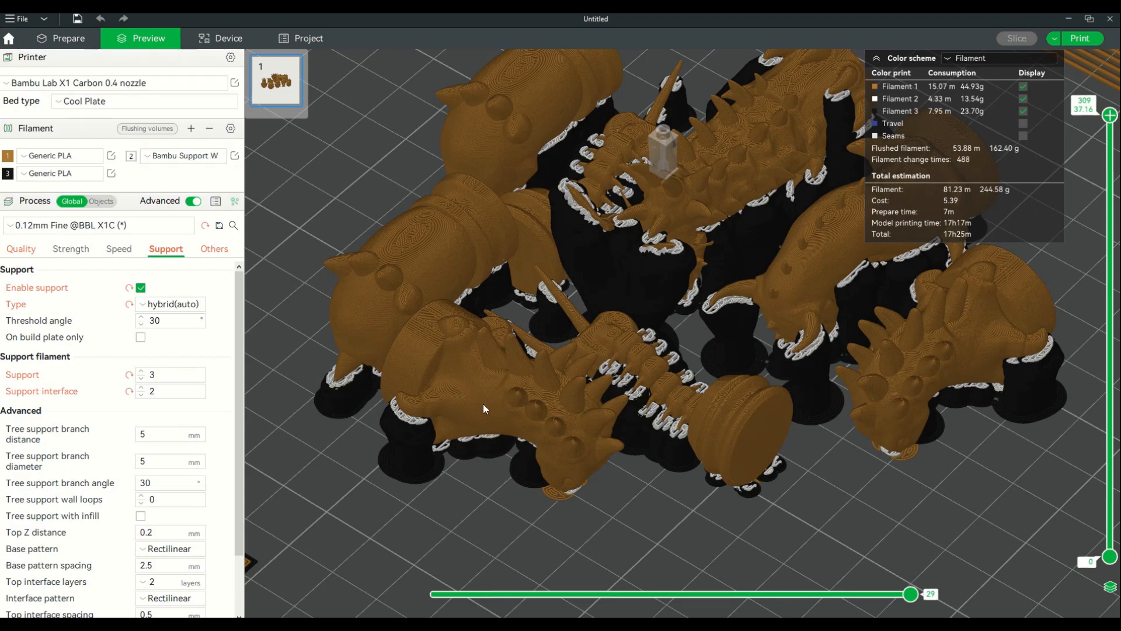
{"action": "left_click_drag", "start_coordinate": [482, 409], "coordinate": [565, 448]}
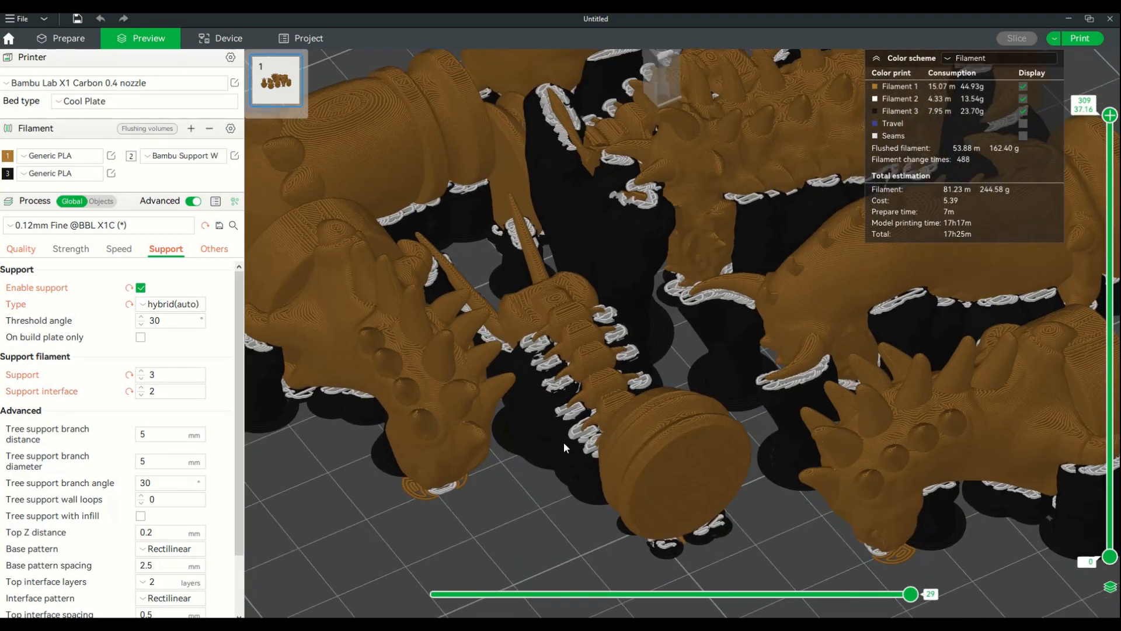
{"action": "left_click_drag", "start_coordinate": [565, 448], "coordinate": [590, 422]}
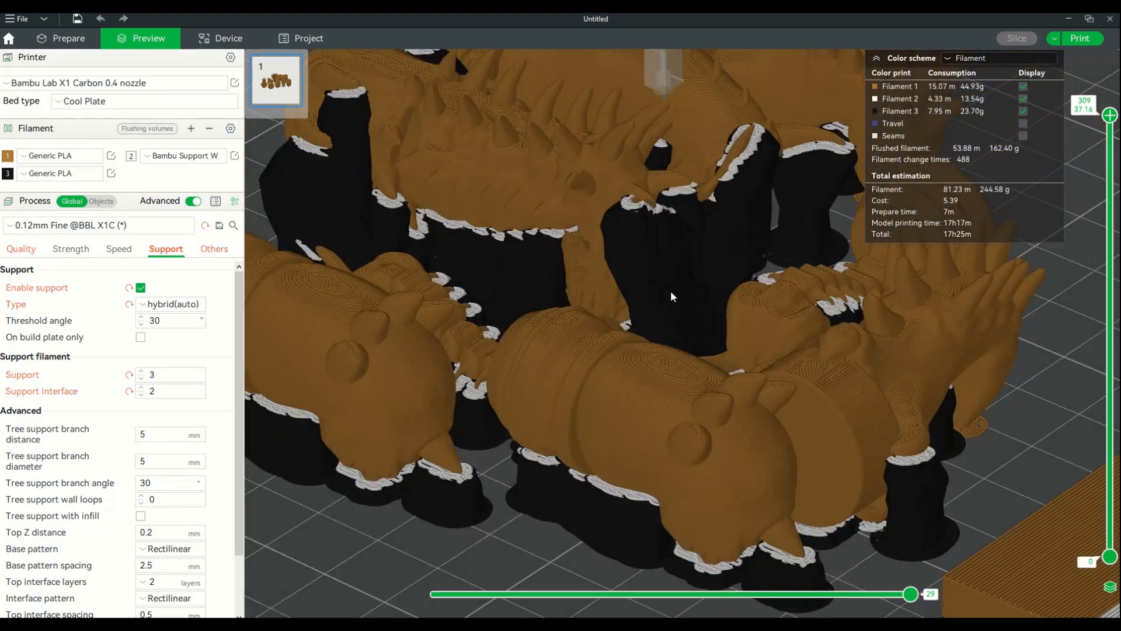
{"action": "left_click_drag", "start_coordinate": [673, 296], "coordinate": [650, 275]}
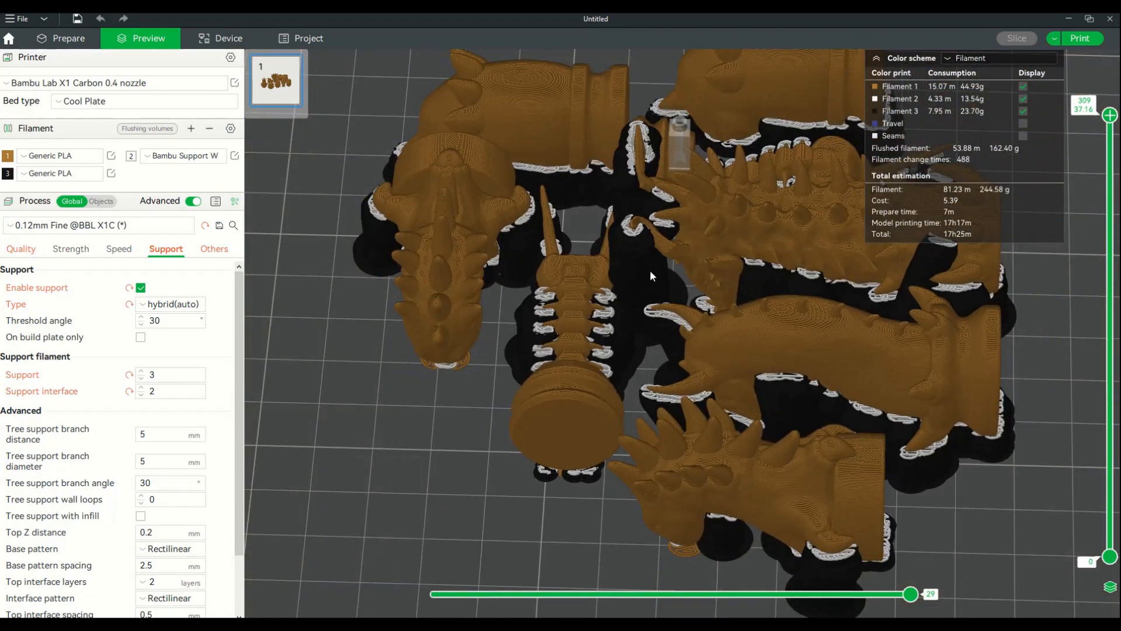
{"action": "left_click_drag", "start_coordinate": [644, 286], "coordinate": [562, 257]}
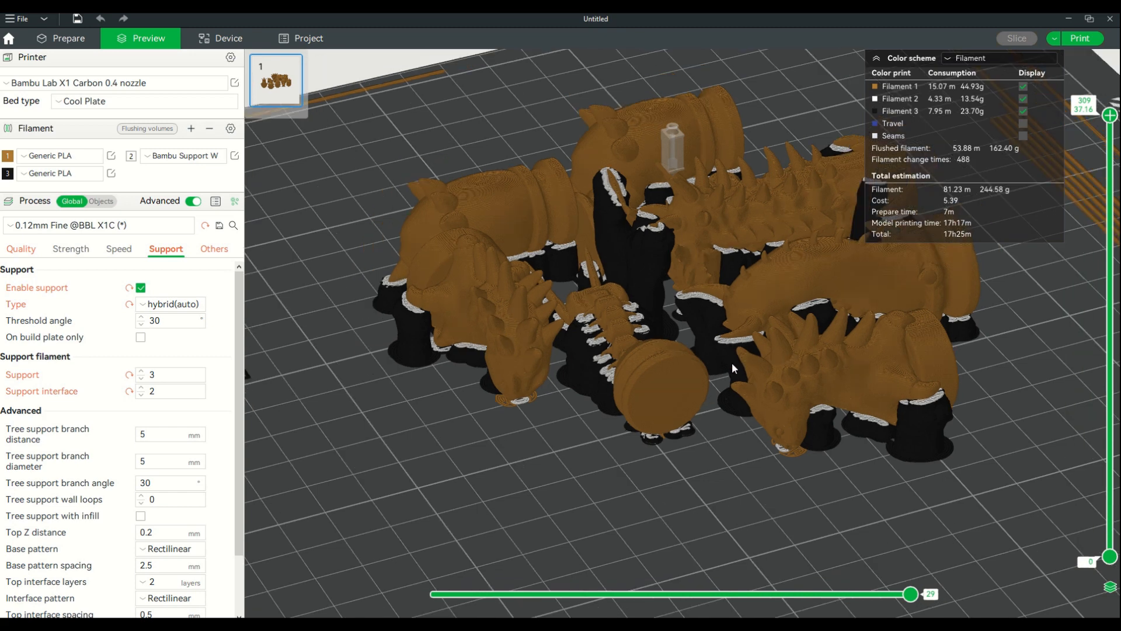
{"action": "left_click_drag", "start_coordinate": [733, 368], "coordinate": [276, 323]}
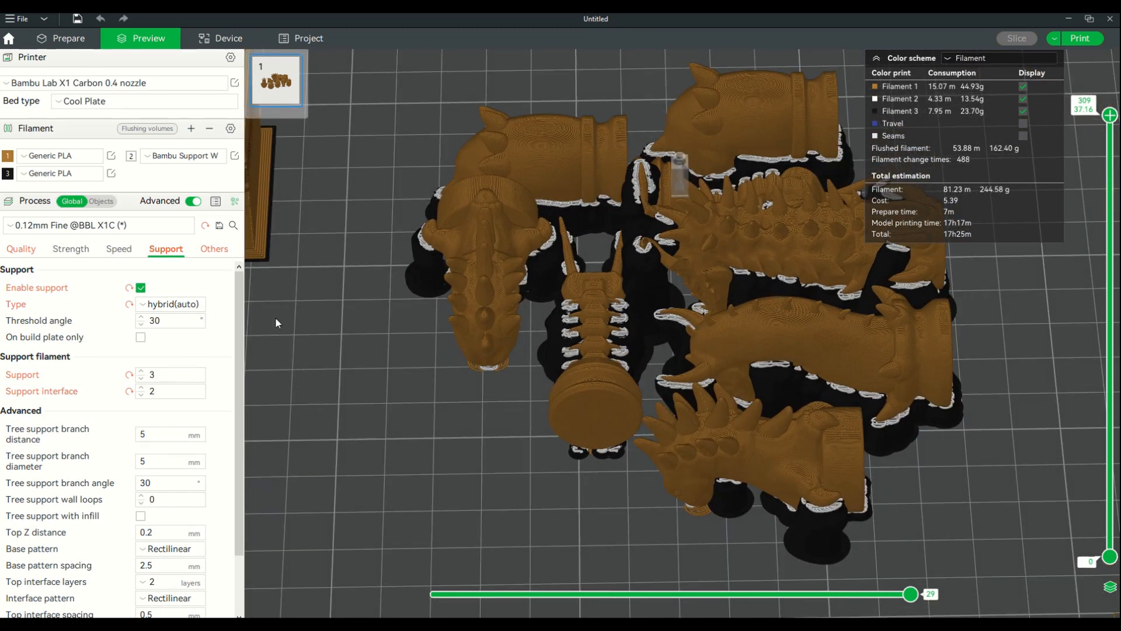
{"action": "mouse_move", "coordinate": [169, 374]}
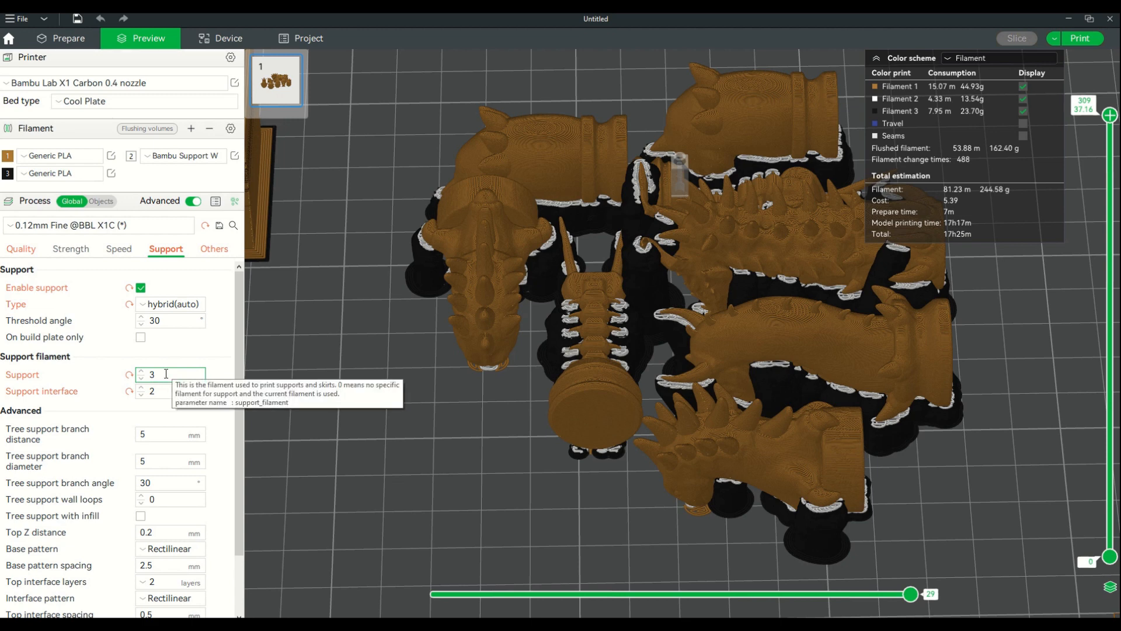
{"action": "mouse_move", "coordinate": [261, 207]}
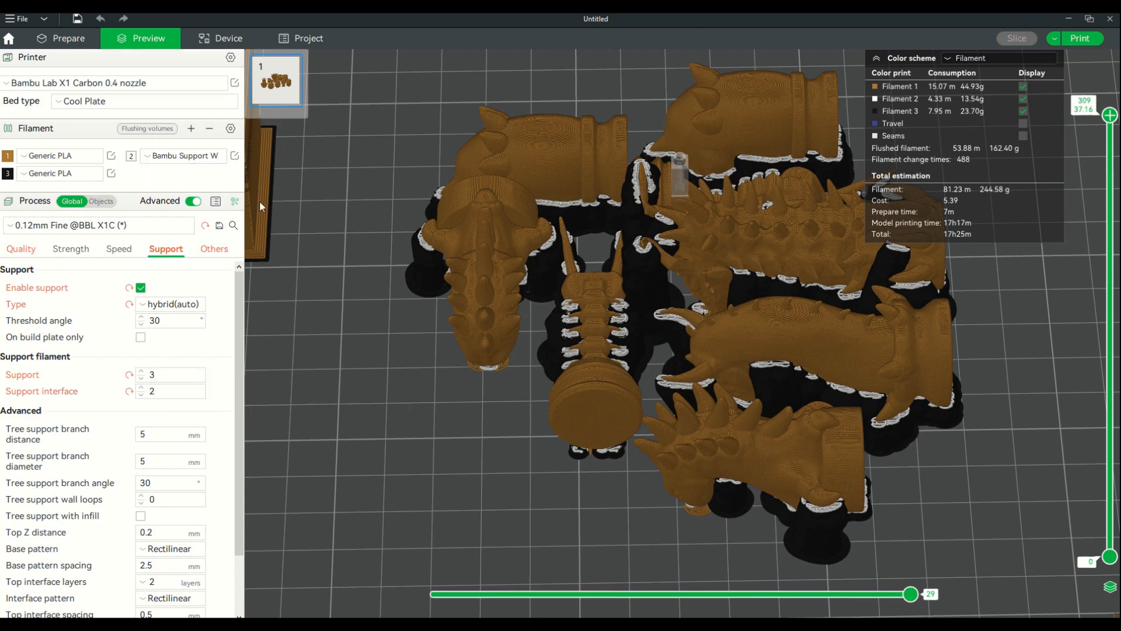
{"action": "mouse_move", "coordinate": [329, 222]}
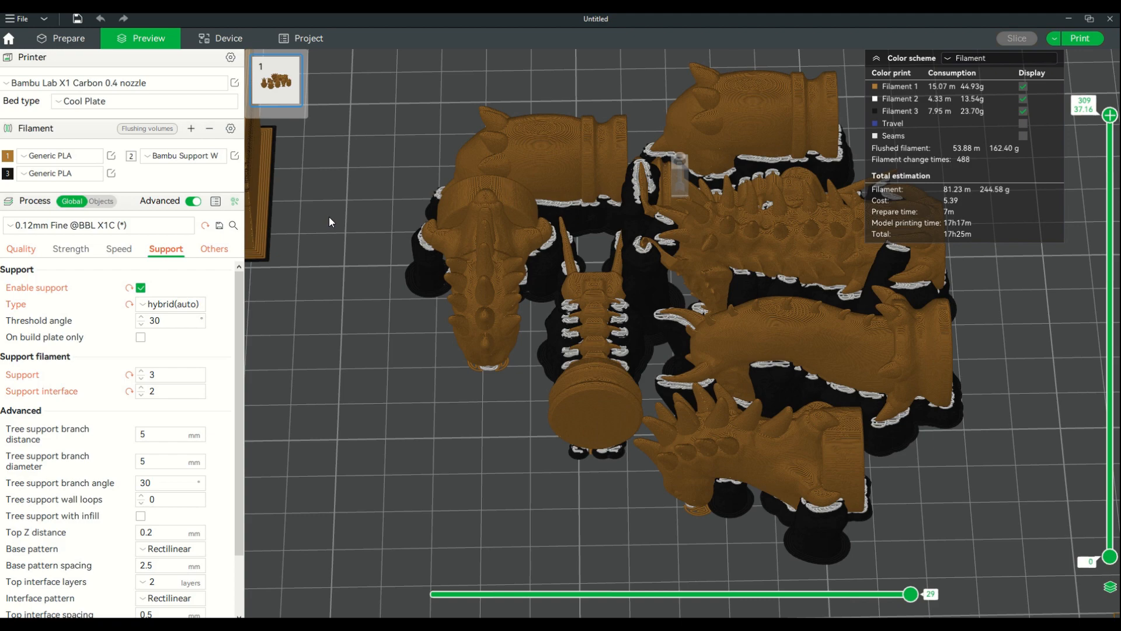